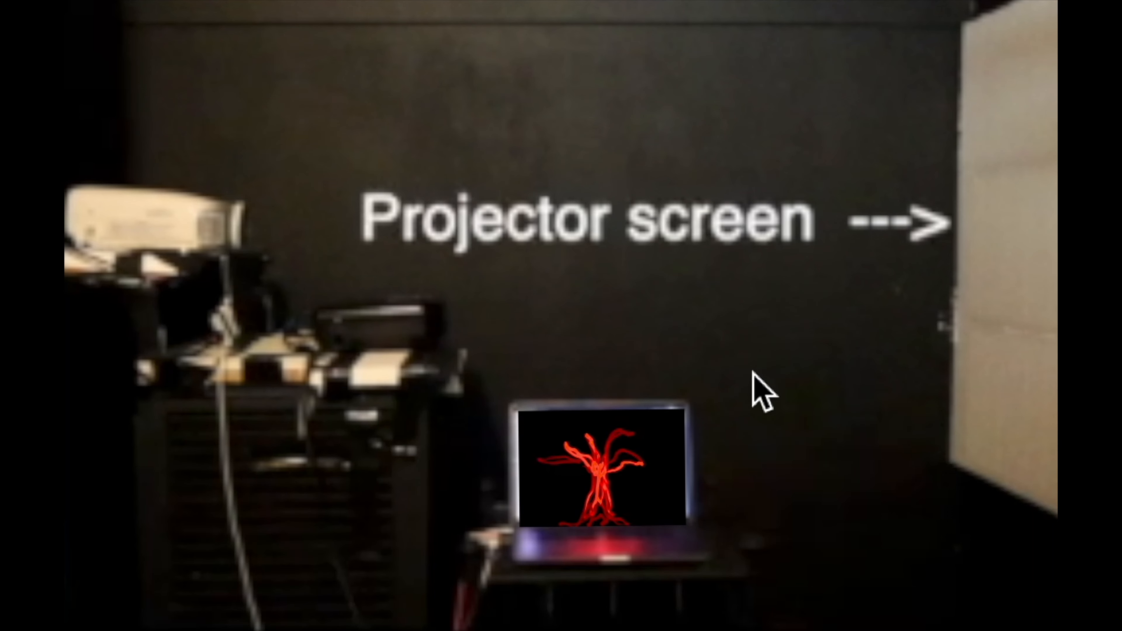
{"action": "mouse_move", "coordinate": [682, 343]}
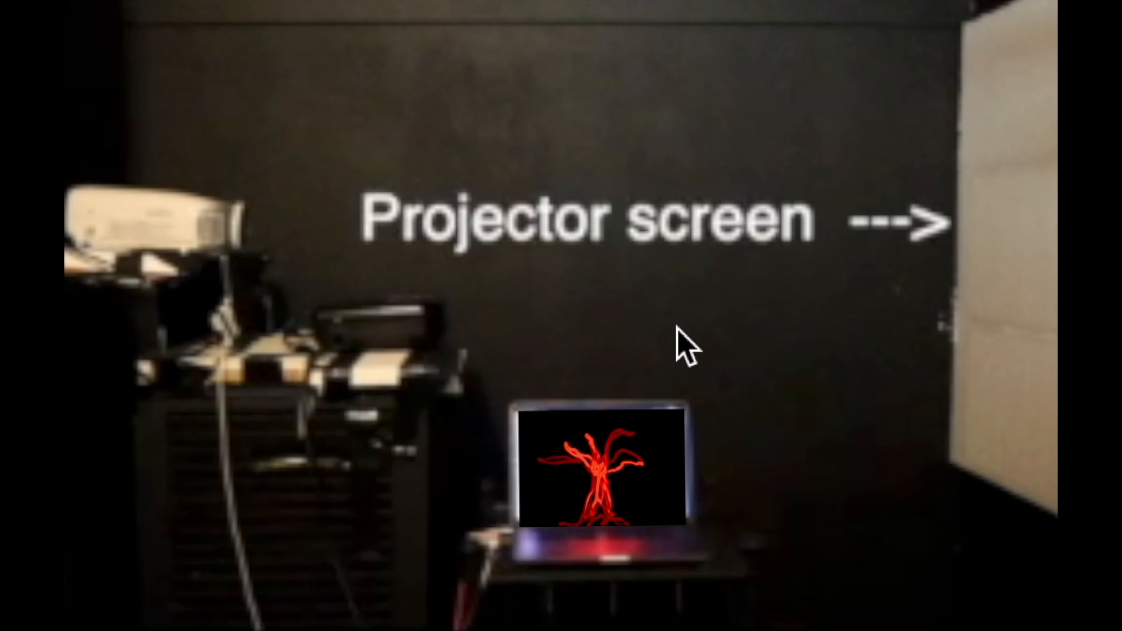